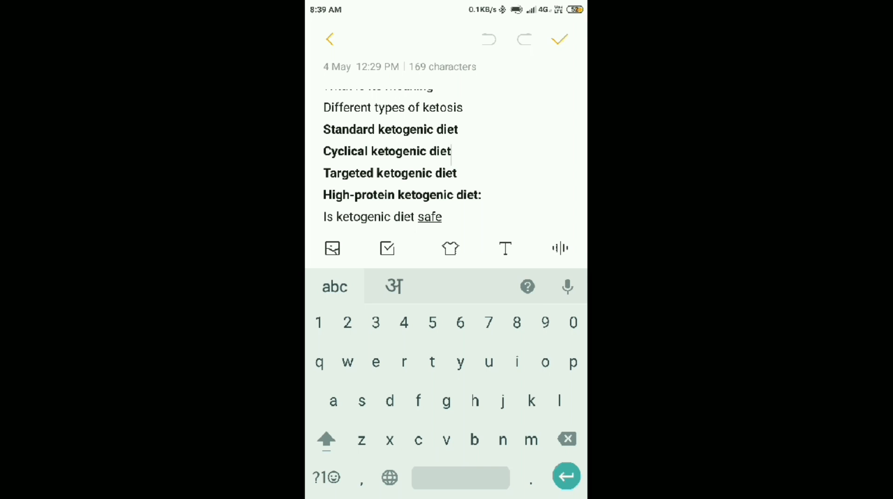
left_click(461, 195)
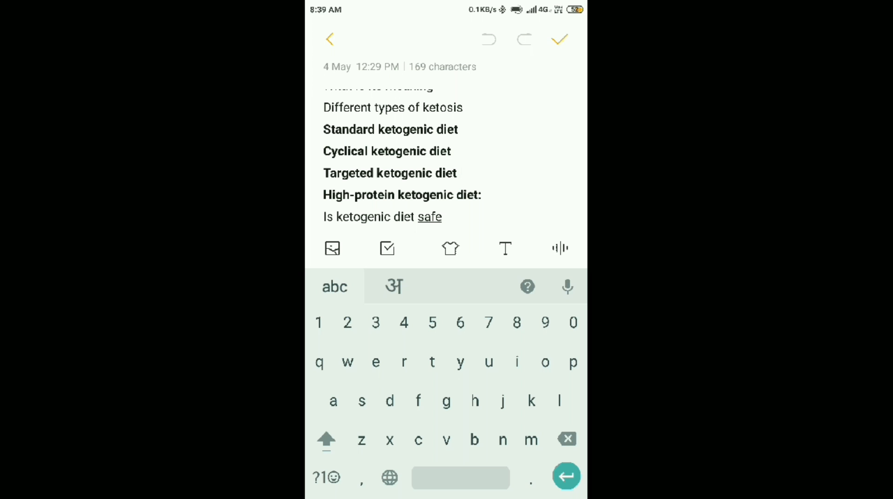
scroll("down", 3)
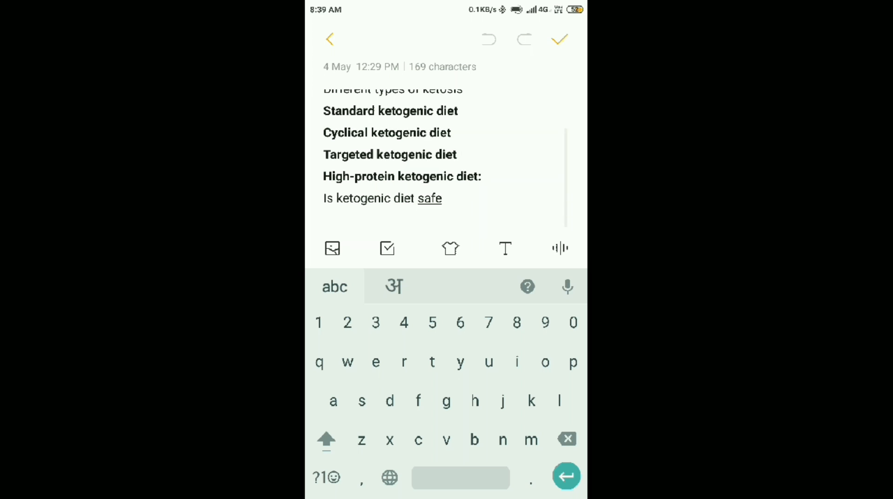
left_click(482, 183)
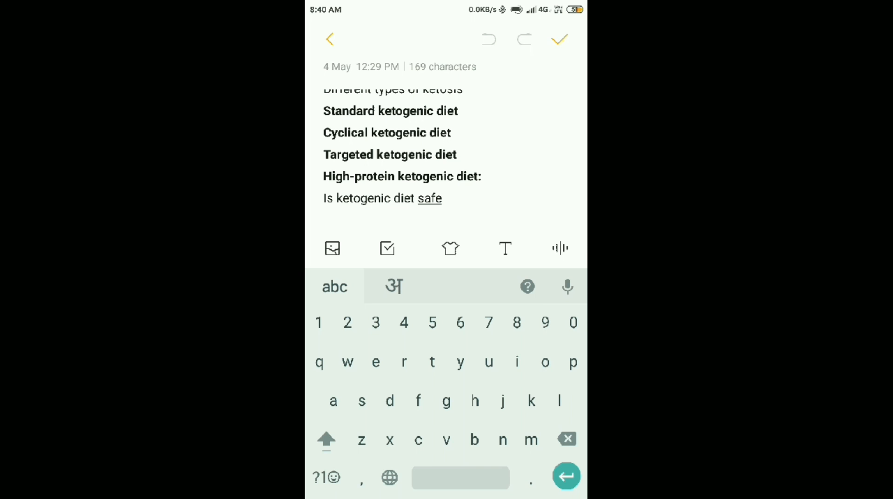
left_click(442, 198)
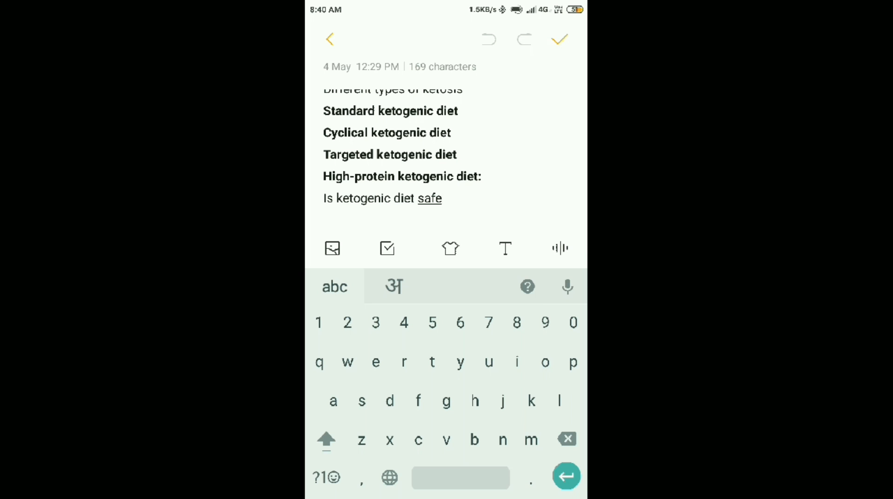
left_click(444, 198)
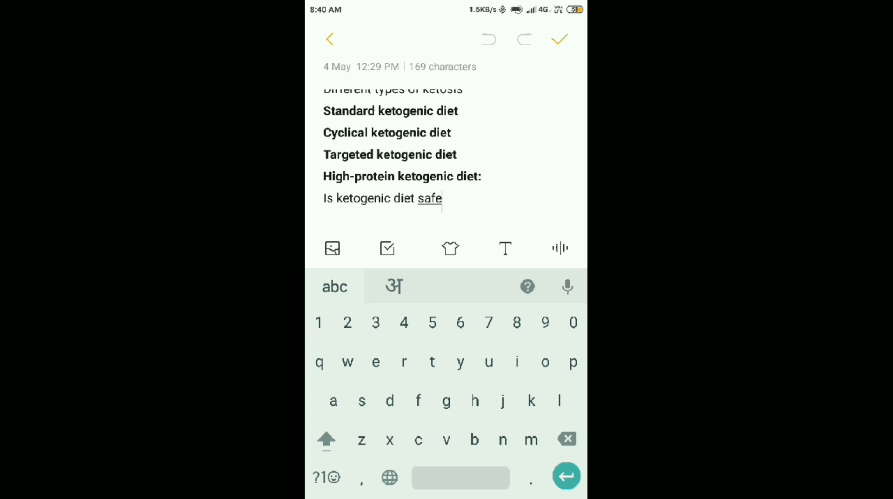